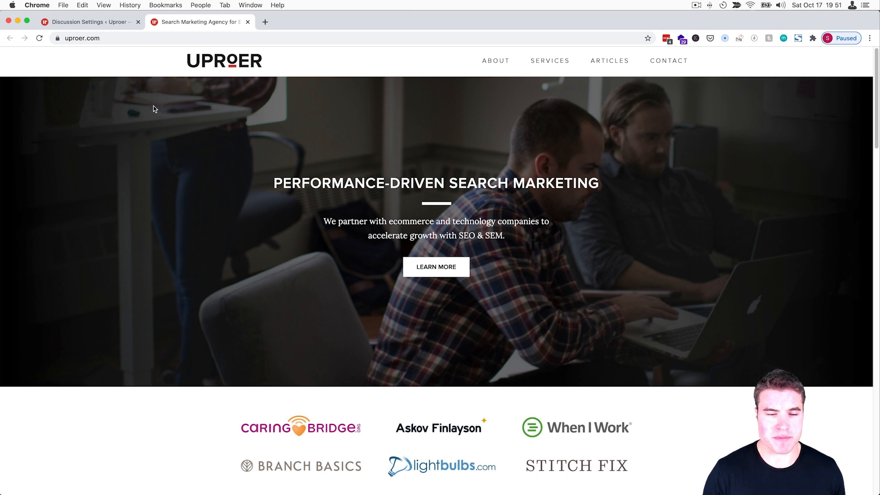
- Switch back to the browser tab holding the site's Discussion Settings page
{"action": "left_click", "coordinate": [84, 21]}
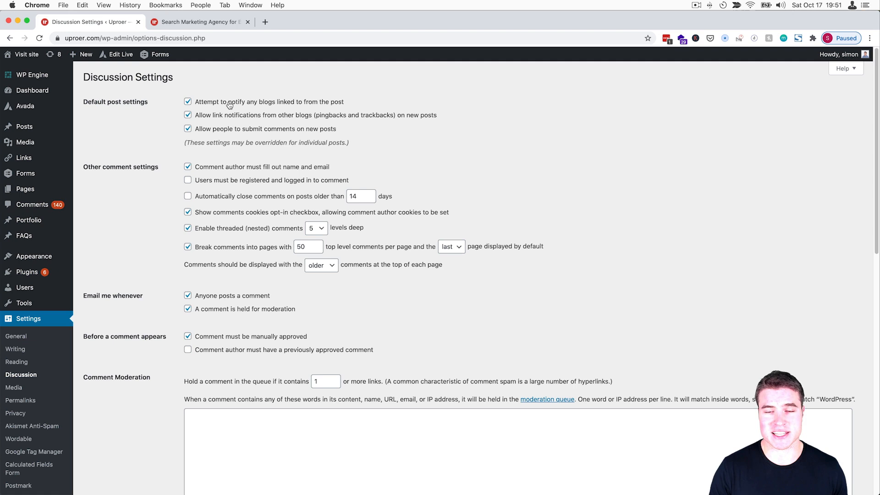
- Stop notifying linked blogs and accepting pingbacks, set 20 comments per page, and save the changes
{"action": "left_click", "coordinate": [188, 102]}
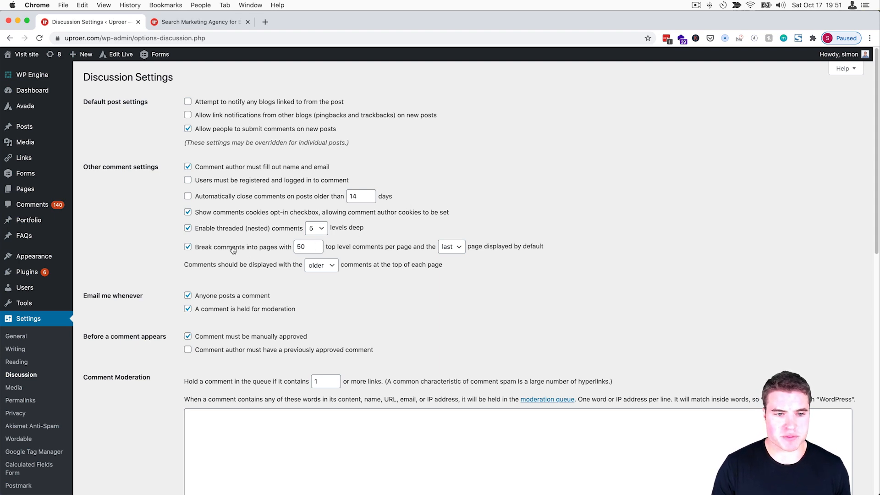
{"action": "triple_click", "coordinate": [308, 247]}
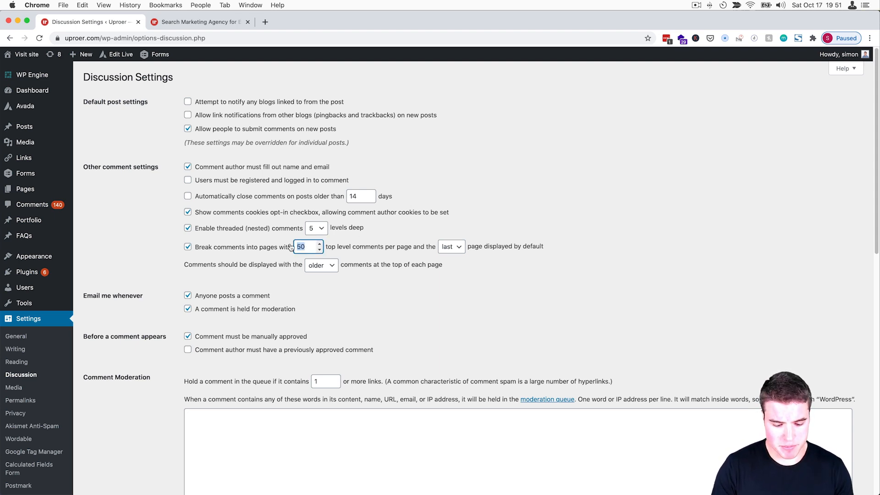
{"action": "left_click", "coordinate": [107, 447]}
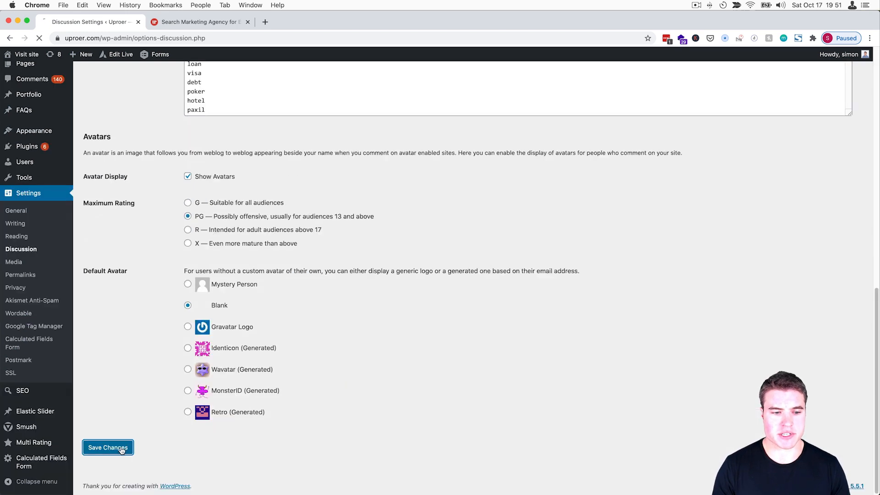
{"action": "left_click", "coordinate": [108, 447]}
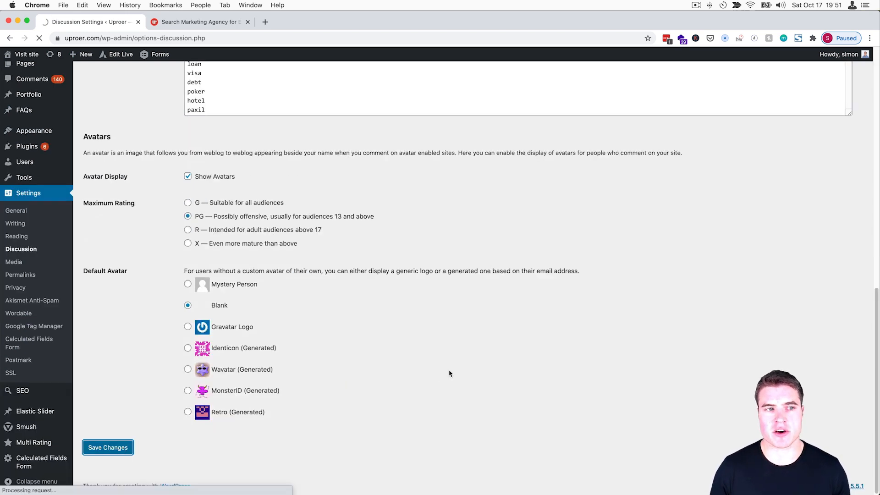
{"action": "left_click", "coordinate": [107, 447]}
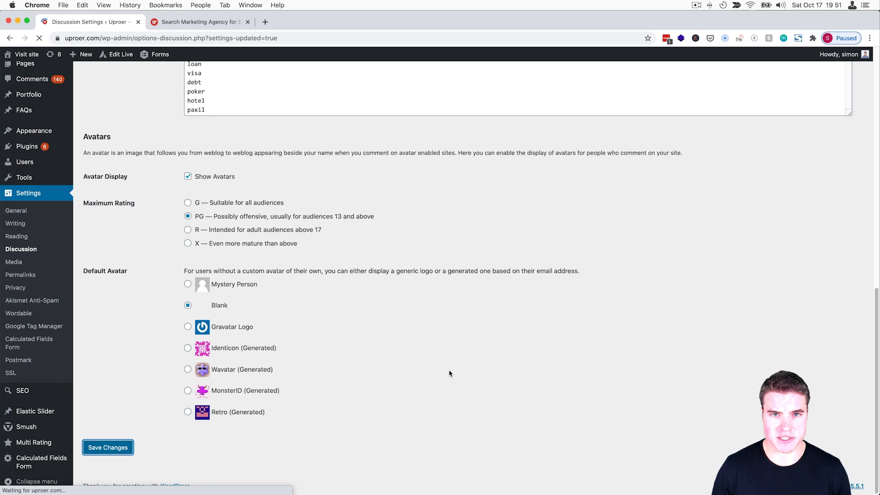
{"action": "left_click", "coordinate": [107, 448]}
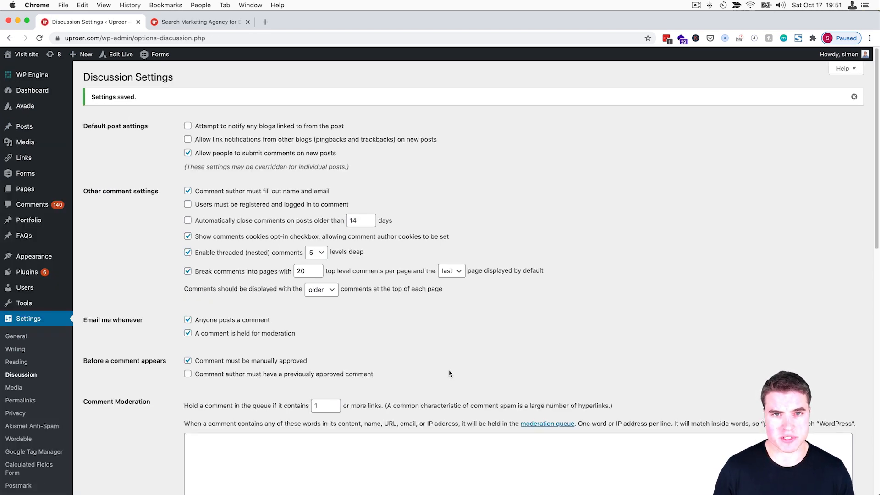
- From All Posts, bring up the Search Term Report post's Discussion box for editing
{"action": "left_click", "coordinate": [24, 127]}
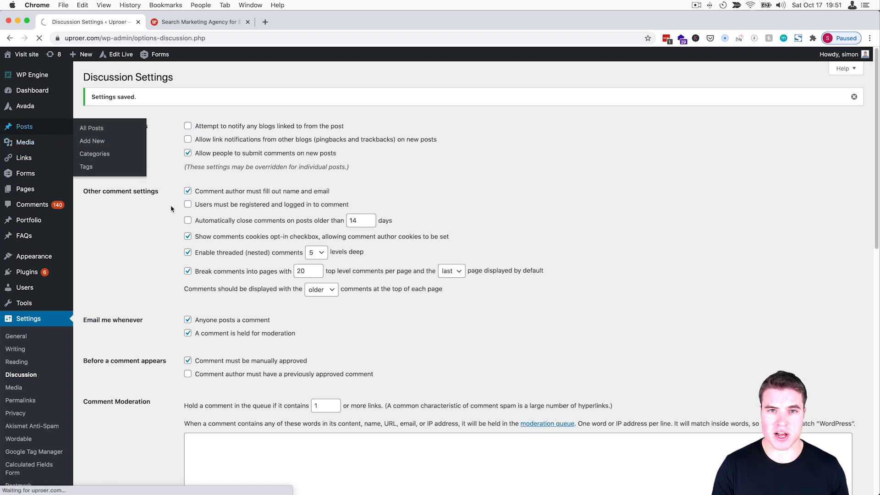
{"action": "left_click", "coordinate": [91, 127]}
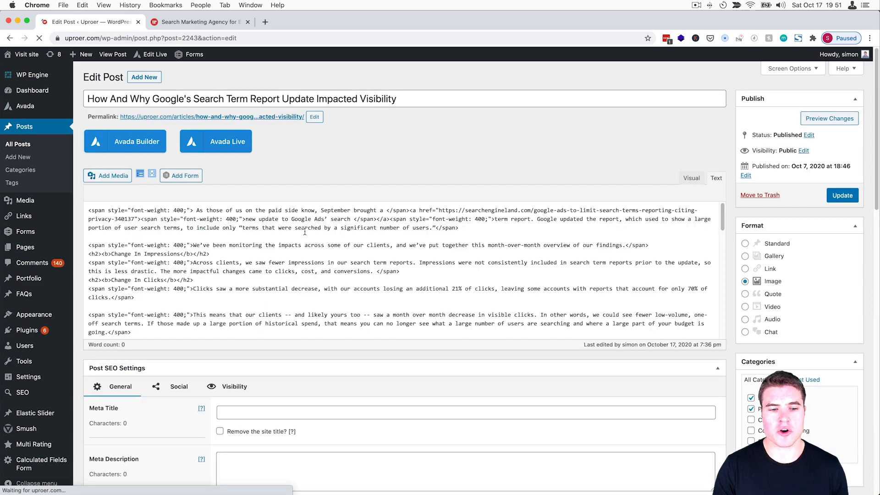
{"action": "scroll", "scroll_direction": "down", "scroll_amount": 3}
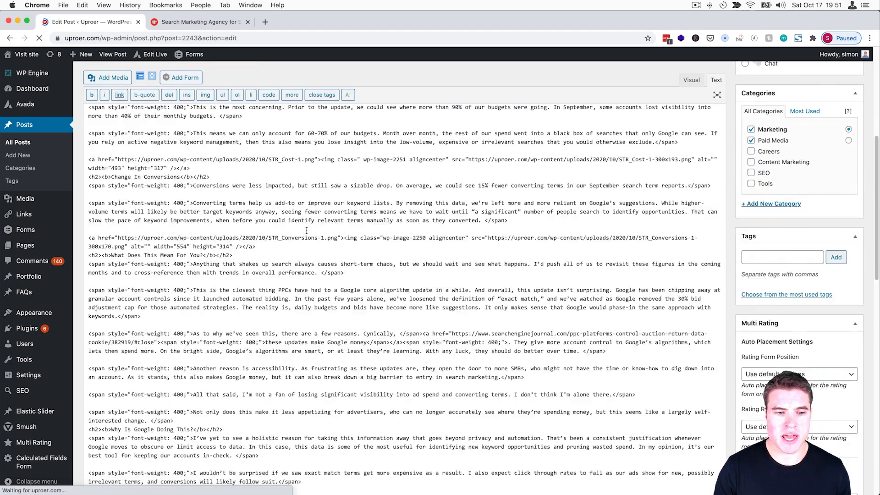
{"action": "scroll", "scroll_direction": "down", "scroll_amount": 3}
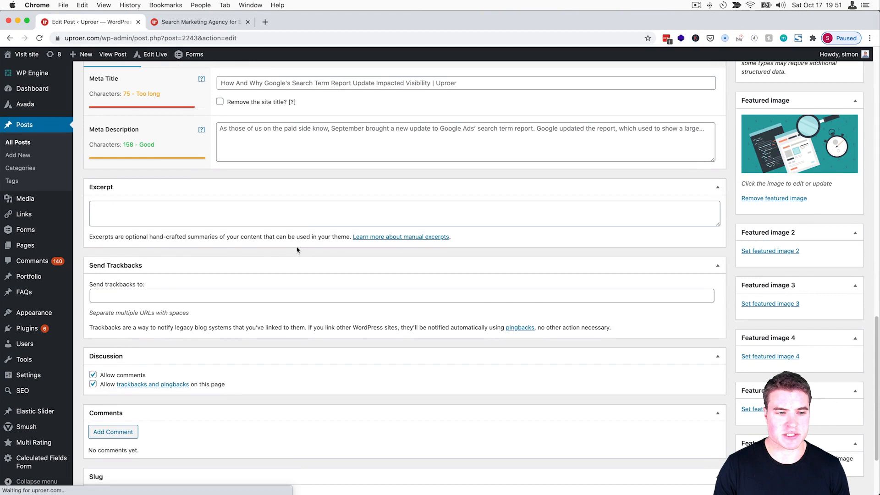
{"action": "scroll", "scroll_direction": "down", "scroll_amount": 3}
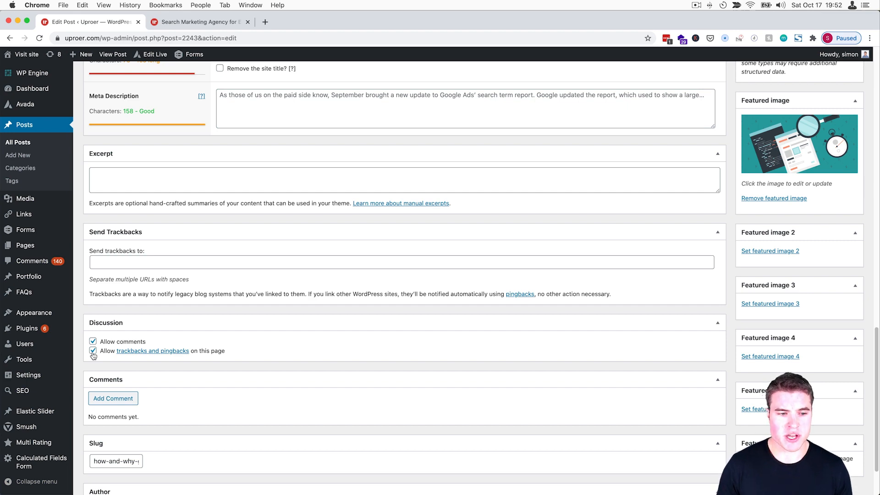
- Disallow trackbacks and pingbacks on the post and update it
{"action": "left_click", "coordinate": [93, 351]}
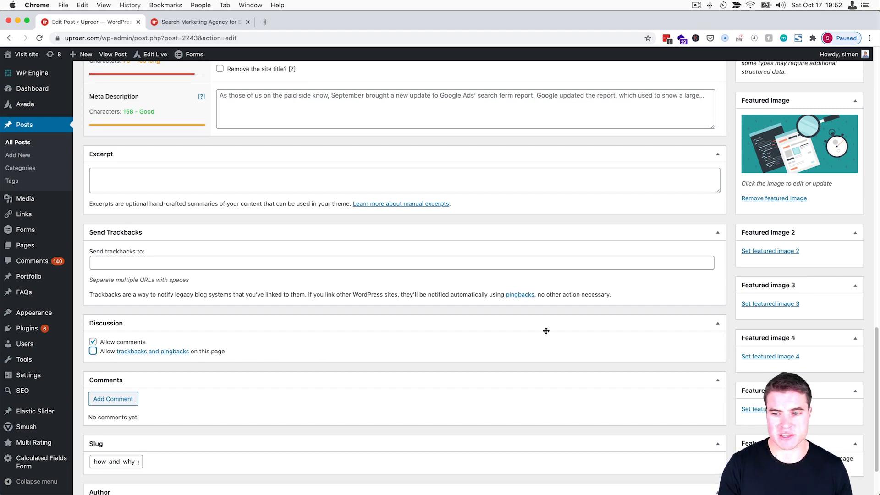
{"action": "scroll", "scroll_direction": "up", "scroll_amount": 3}
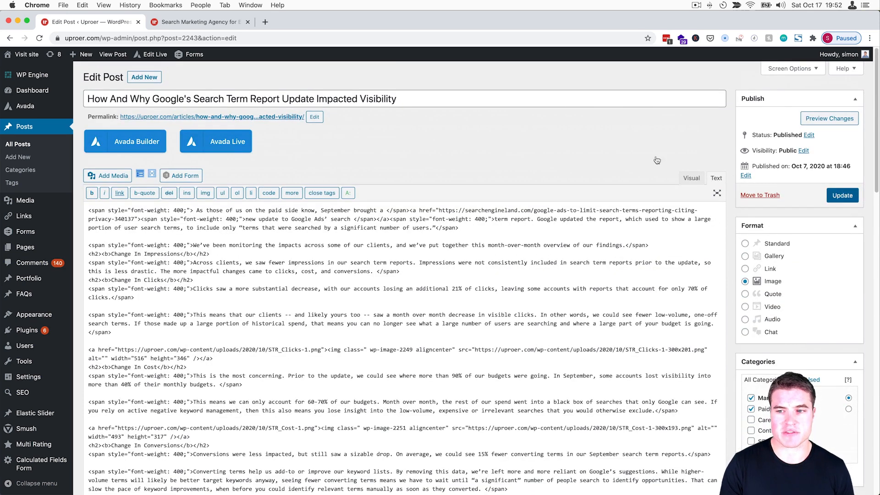
{"action": "left_click", "coordinate": [841, 195]}
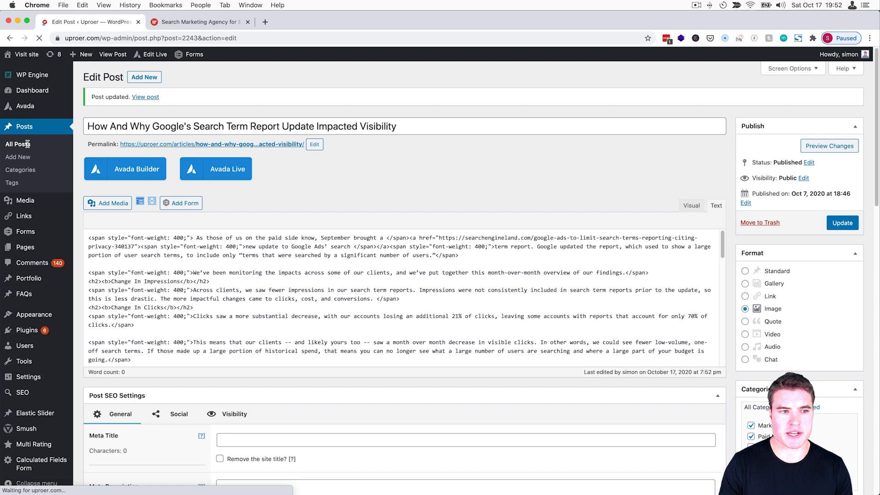
- Select every post on the first page and start a bulk edit with Pings set to Do not allow
{"action": "left_click", "coordinate": [17, 144]}
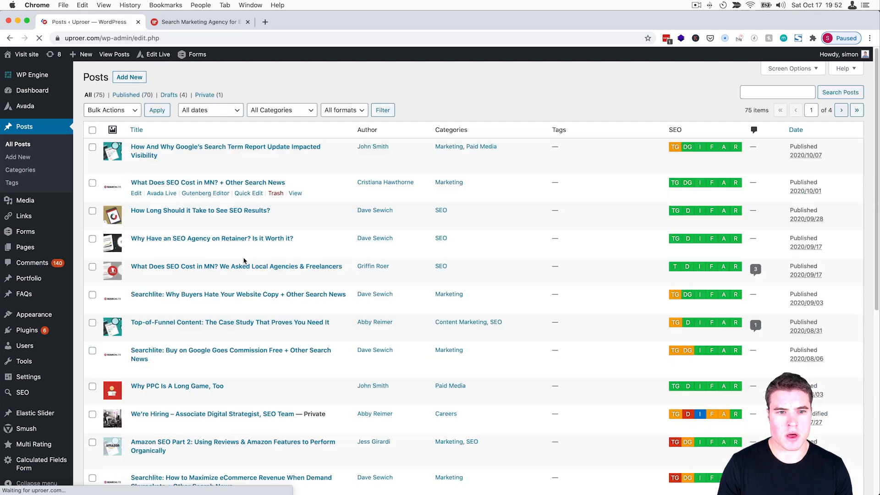
{"action": "left_click", "coordinate": [92, 129]}
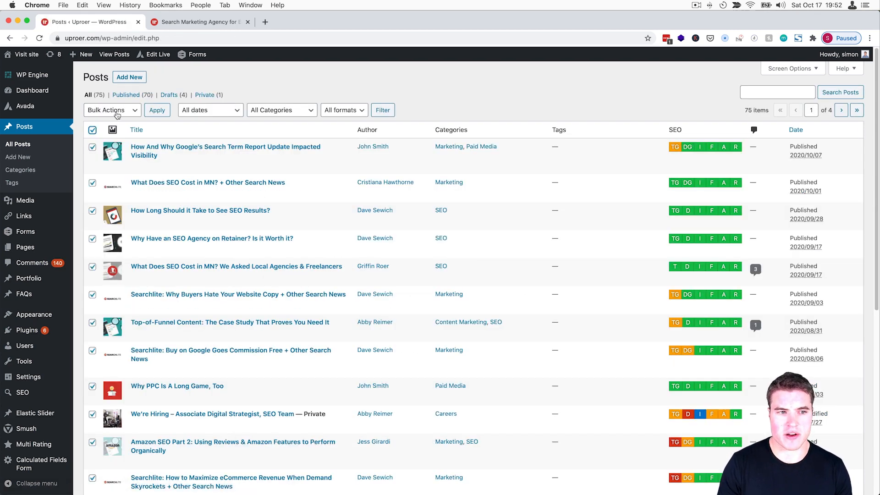
{"action": "left_click", "coordinate": [111, 110]}
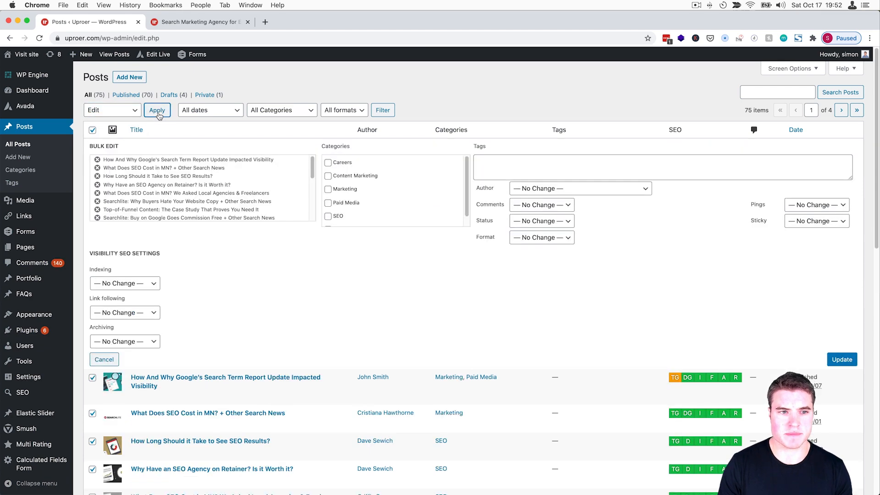
{"action": "mouse_move", "coordinate": [652, 271]}
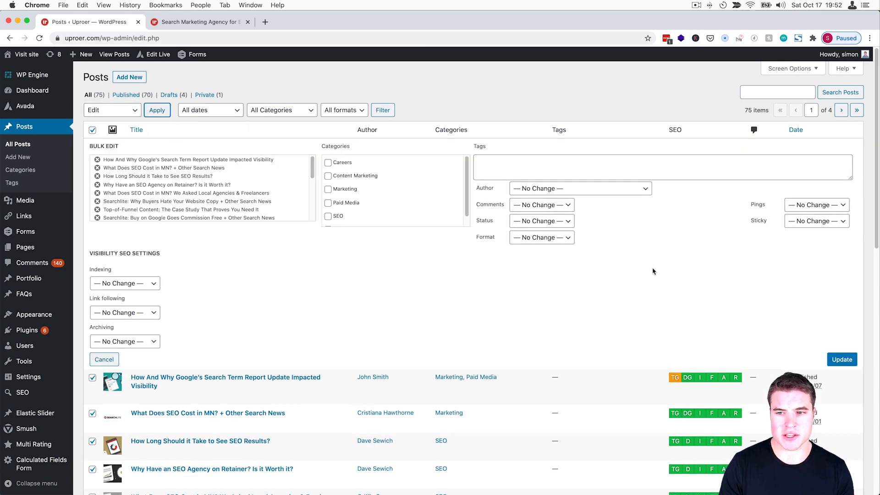
{"action": "left_click", "coordinate": [816, 204]}
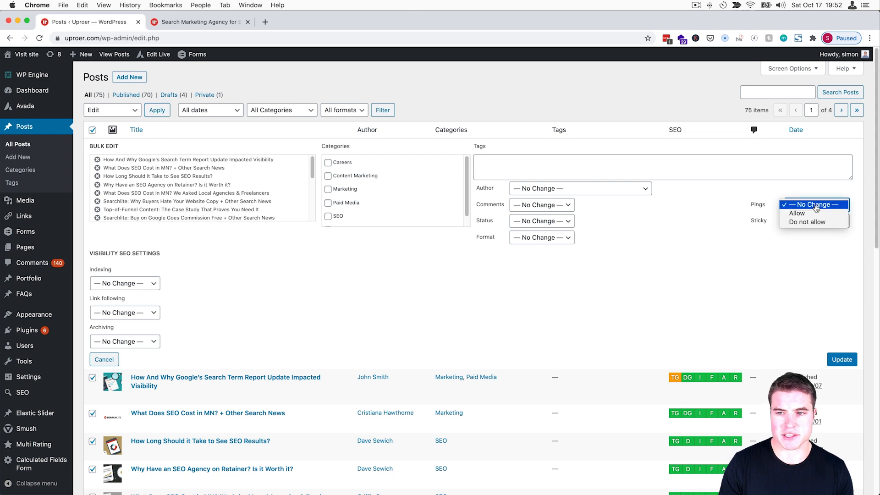
{"action": "left_click", "coordinate": [806, 222]}
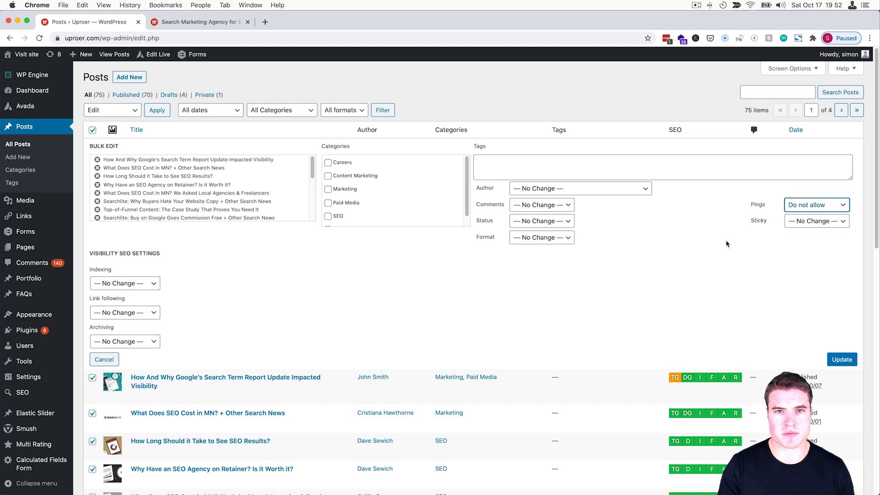
{"action": "mouse_move", "coordinate": [825, 106]}
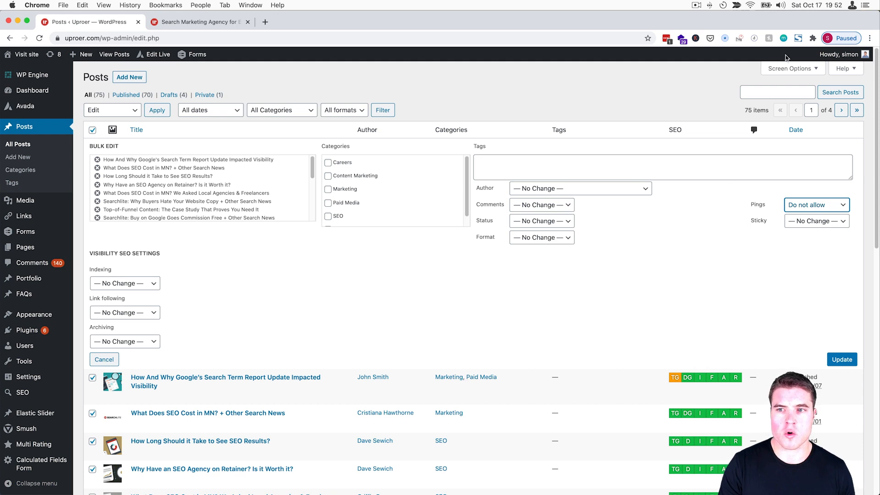
- Set Screen Options to 100 items per page so all 75 posts list at once
{"action": "left_click", "coordinate": [790, 67]}
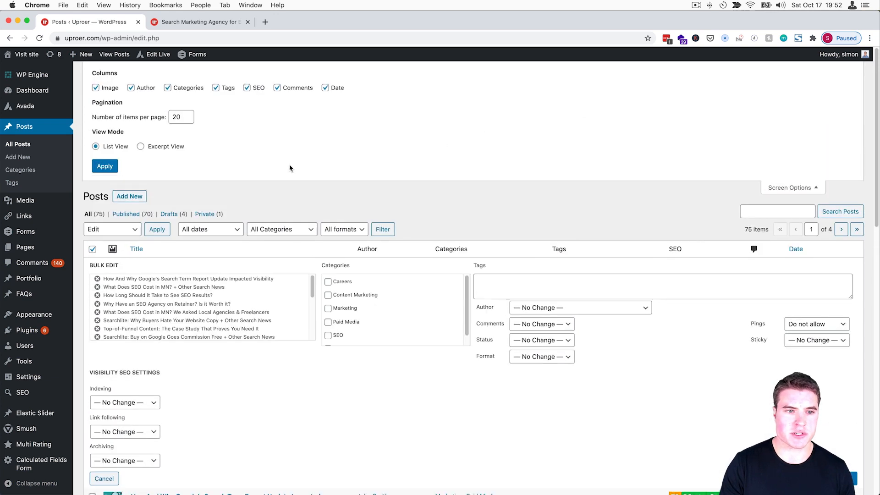
{"action": "mouse_move", "coordinate": [624, 173]}
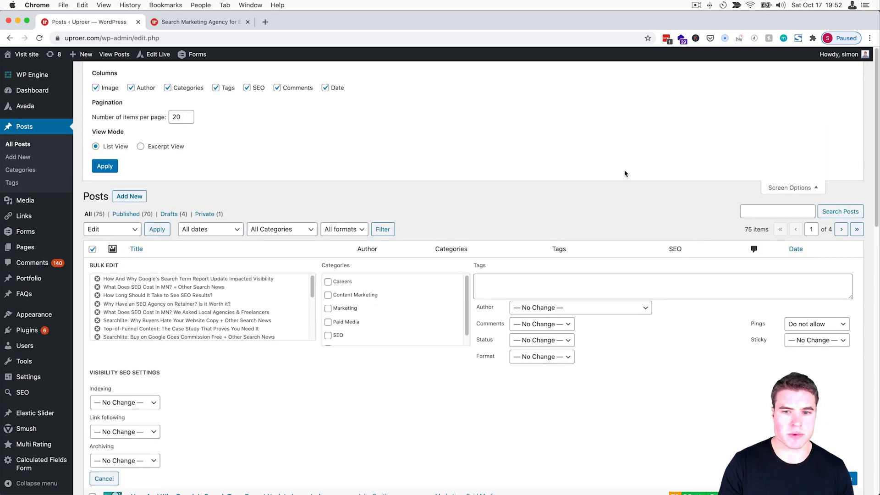
{"action": "left_click", "coordinate": [180, 116]}
{"action": "type", "text": "100"}
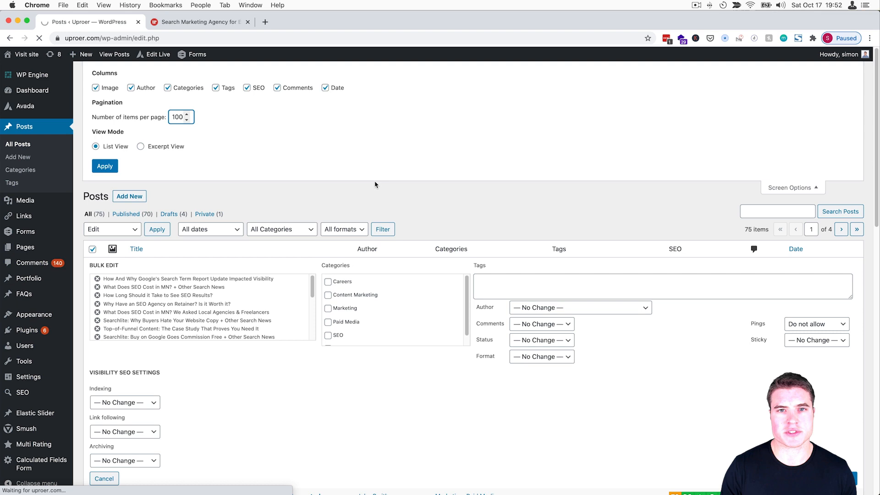
{"action": "left_click", "coordinate": [105, 166]}
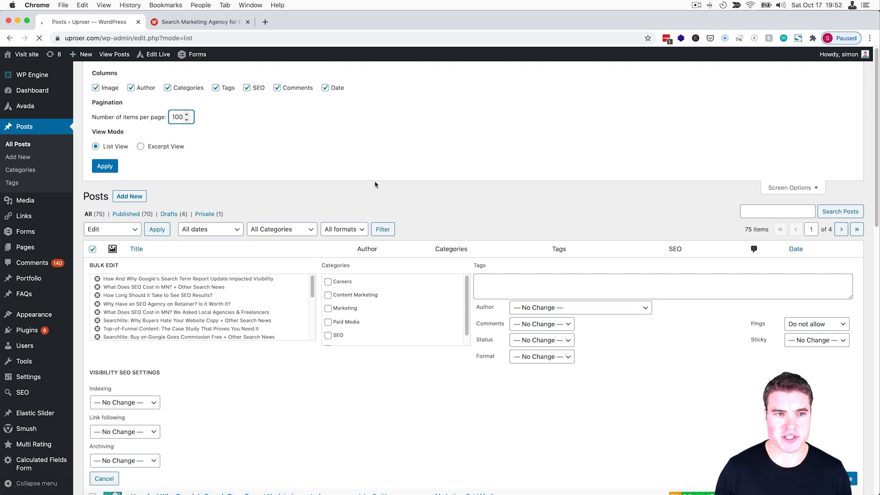
{"action": "left_click", "coordinate": [104, 478]}
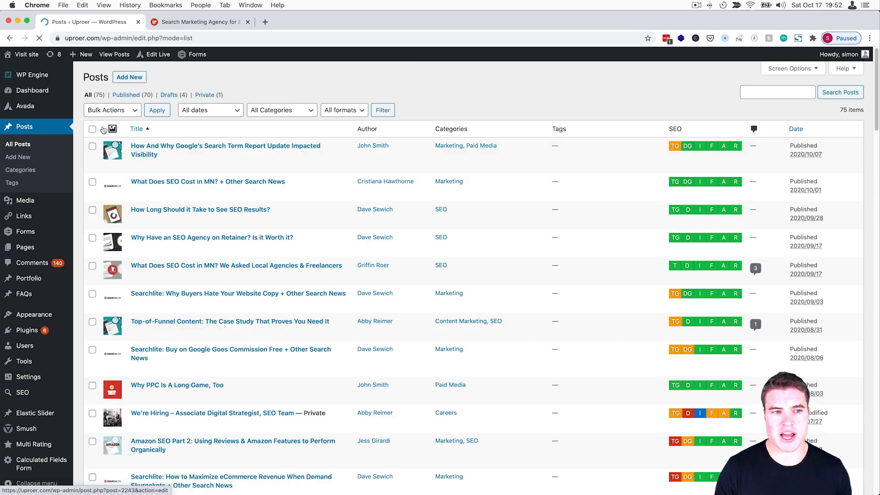
- Bulk-edit all 75 selected posts with Pings set to Do not allow and submit the update
{"action": "left_click", "coordinate": [93, 128]}
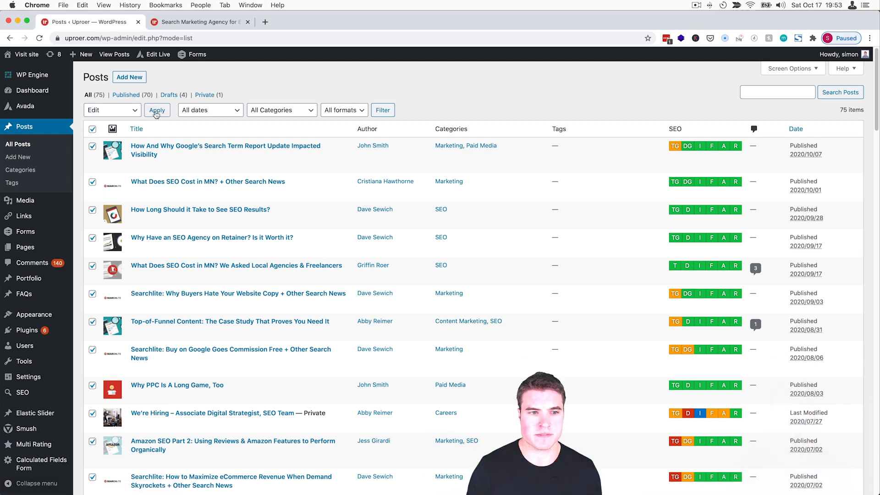
{"action": "left_click", "coordinate": [157, 110]}
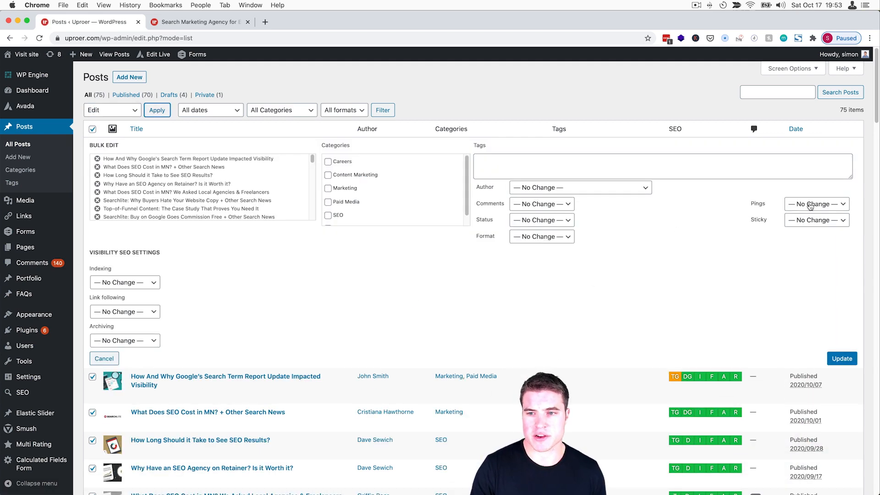
{"action": "left_click", "coordinate": [815, 204]}
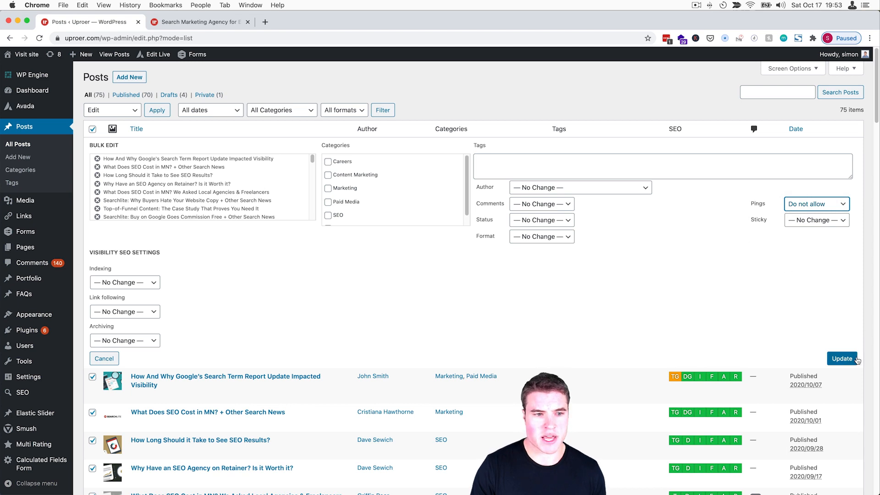
{"action": "left_click", "coordinate": [841, 358]}
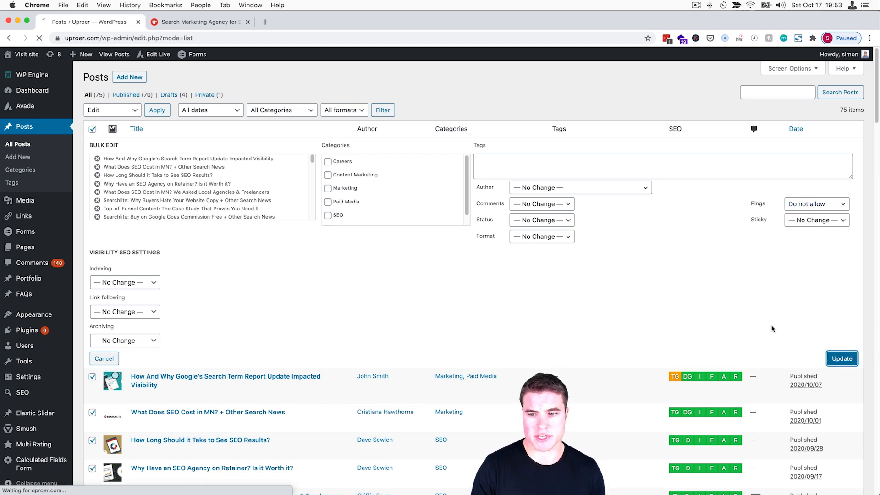